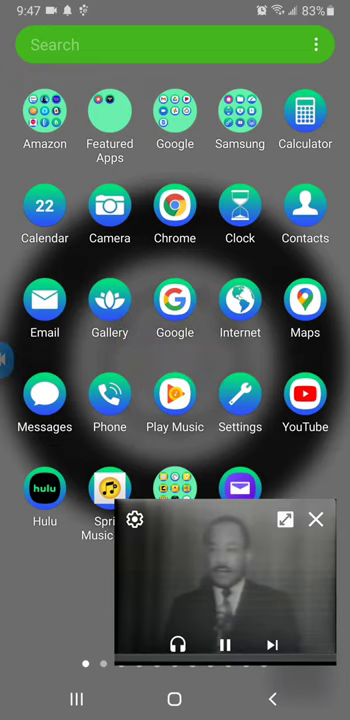
# - Expand the floating Martin Luther King Jr. video into YouTube and hide the playback controls
pyautogui.click(284, 520)
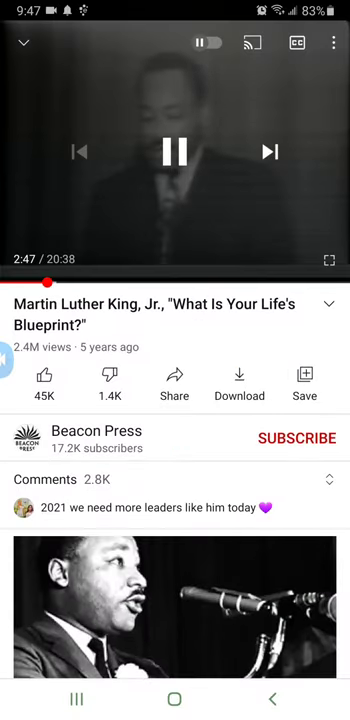
pyautogui.click(176, 150)
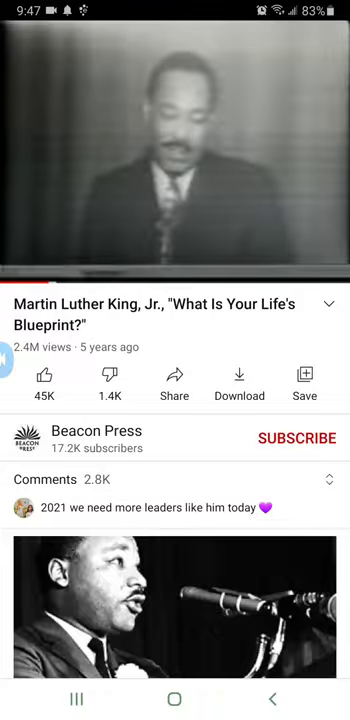